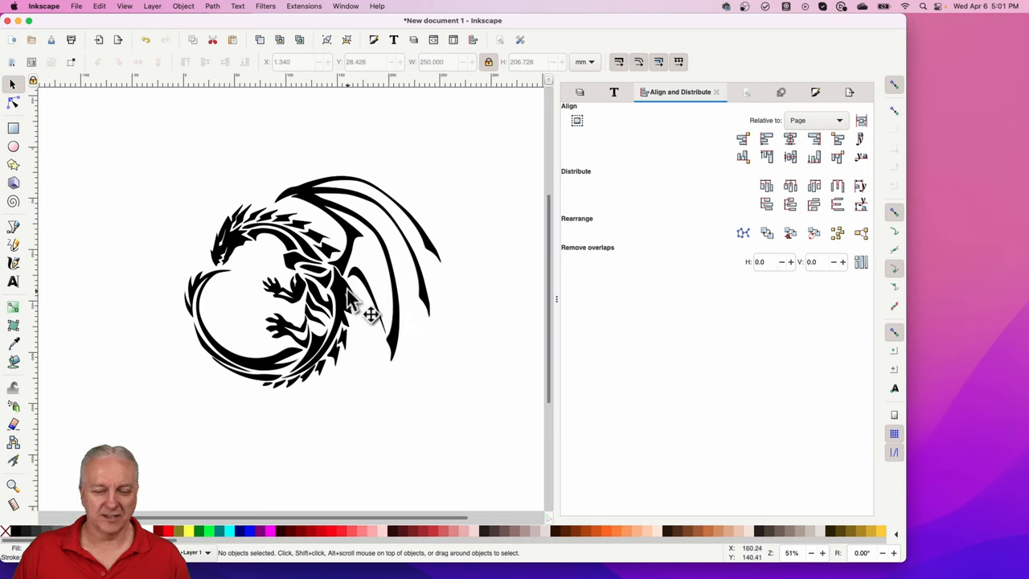
pyautogui.moveTo(389, 245)
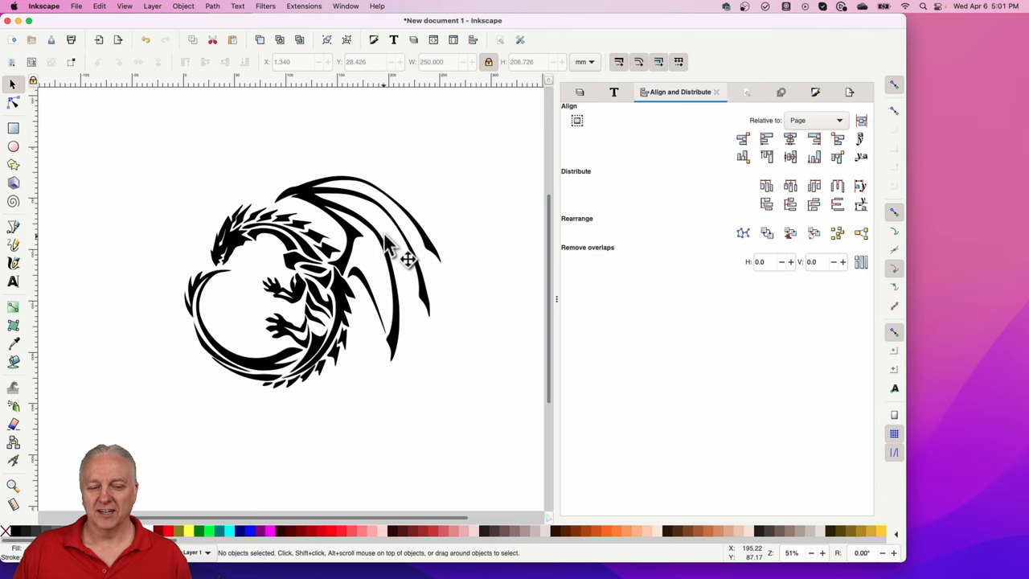
pyautogui.moveTo(405, 351)
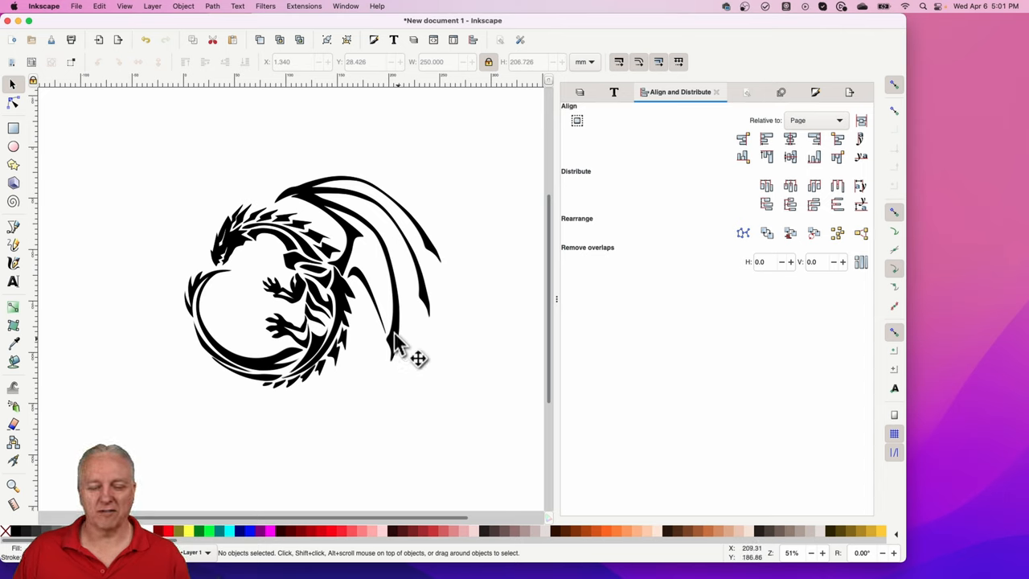
pyautogui.moveTo(309, 199)
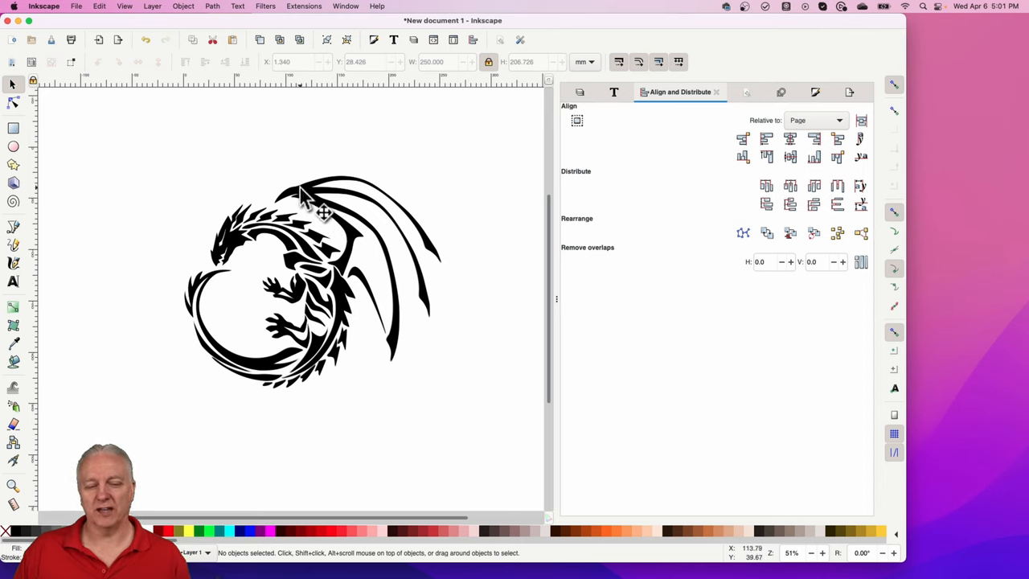
pyautogui.moveTo(254, 265)
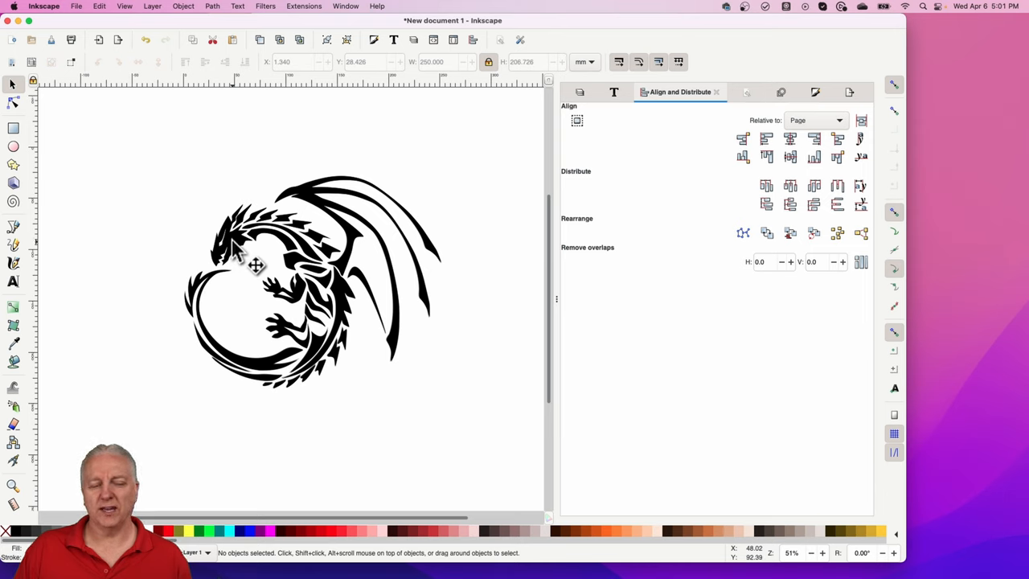
pyautogui.moveTo(318, 282)
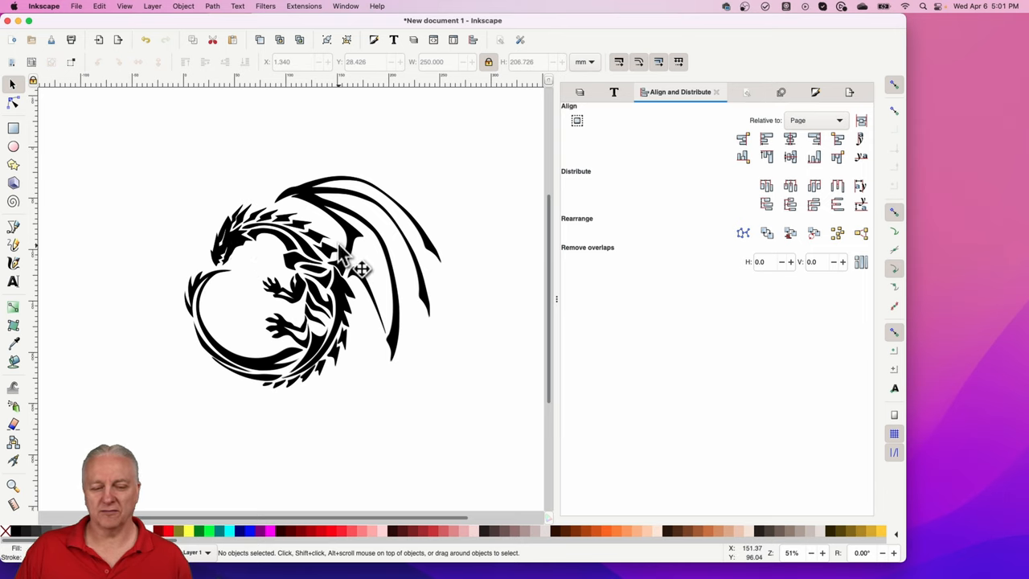
pyautogui.moveTo(312, 217)
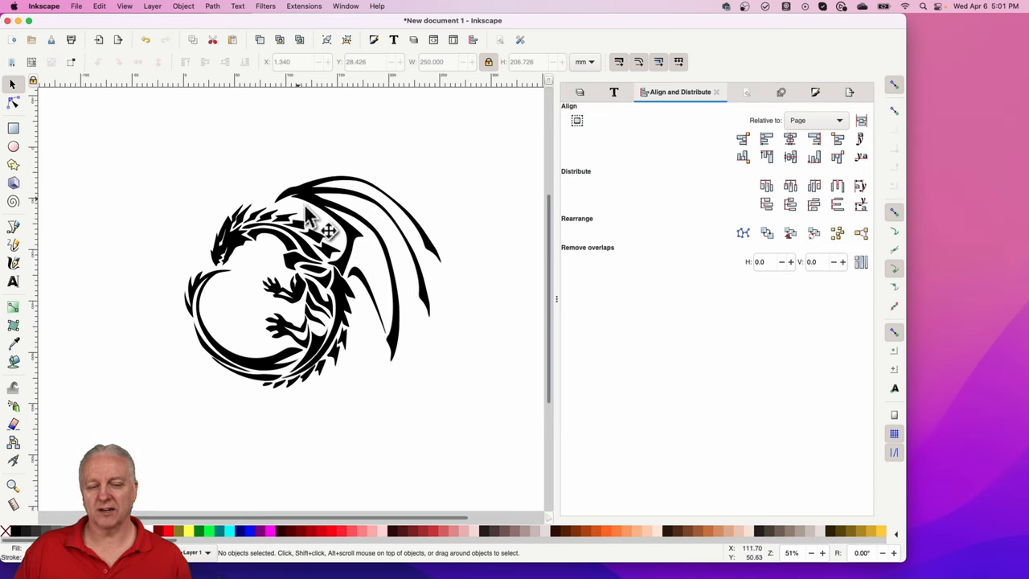
pyautogui.moveTo(309, 281)
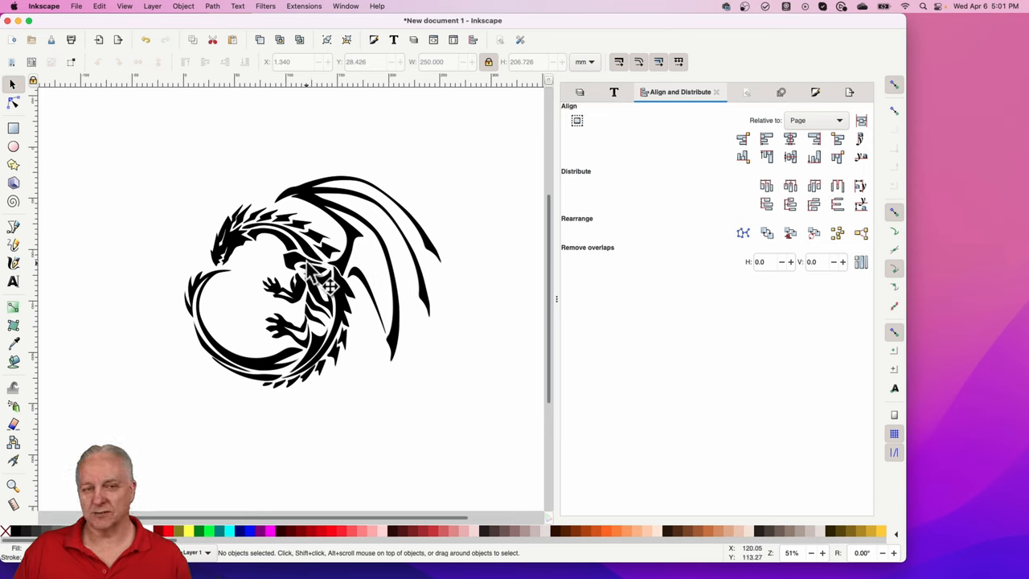
pyautogui.moveTo(354, 281)
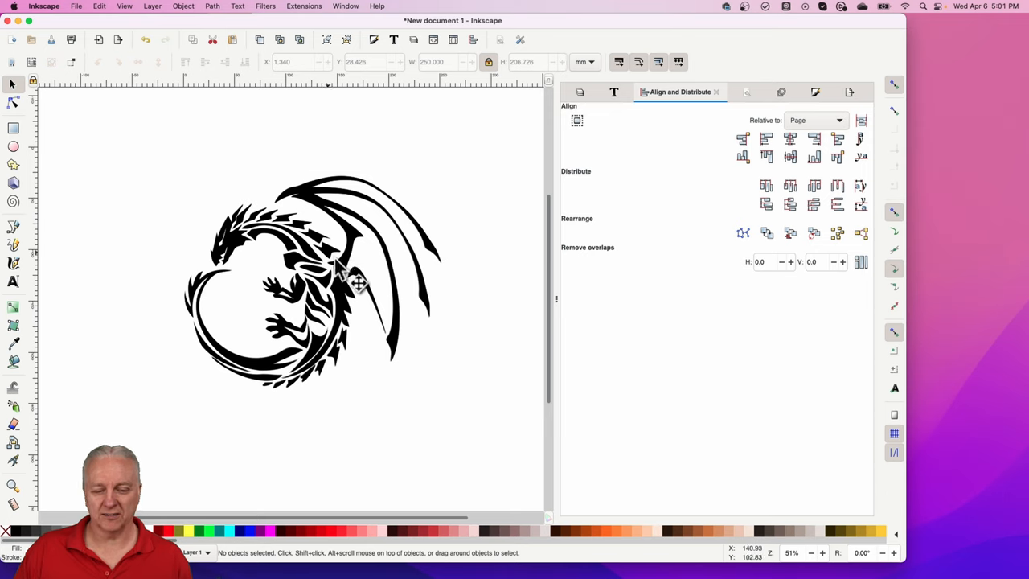
pyautogui.moveTo(353, 276)
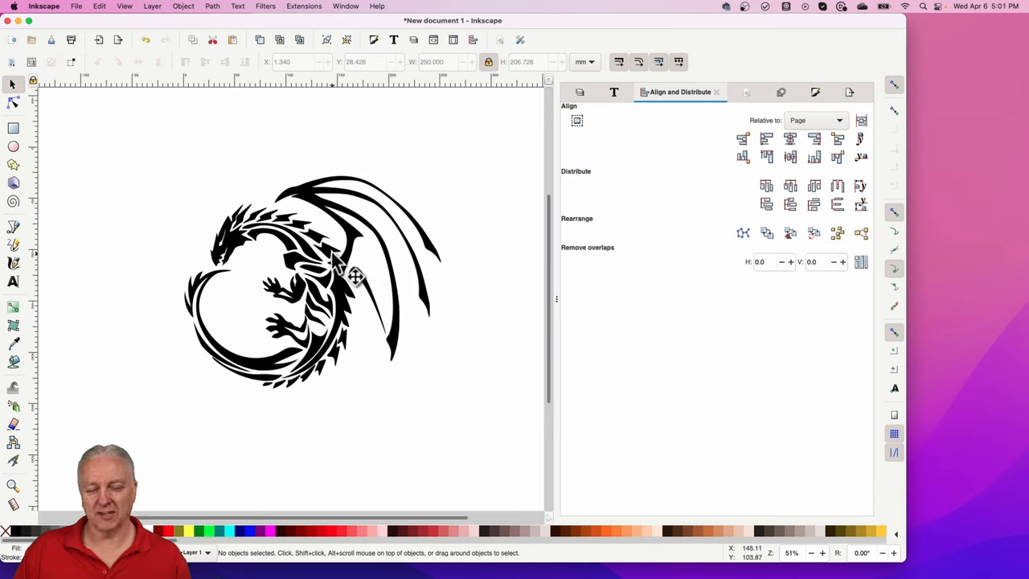
pyautogui.moveTo(164, 18)
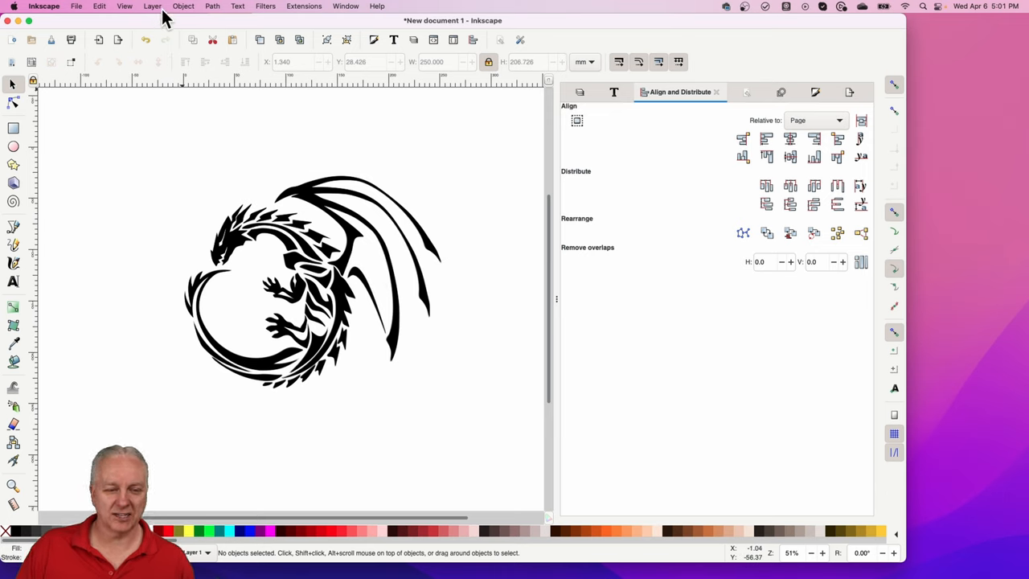
# Step: Trace the dragon bitmap with Single scan Brightness cutoff 0.450 into a black vector path
pyautogui.click(213, 6)
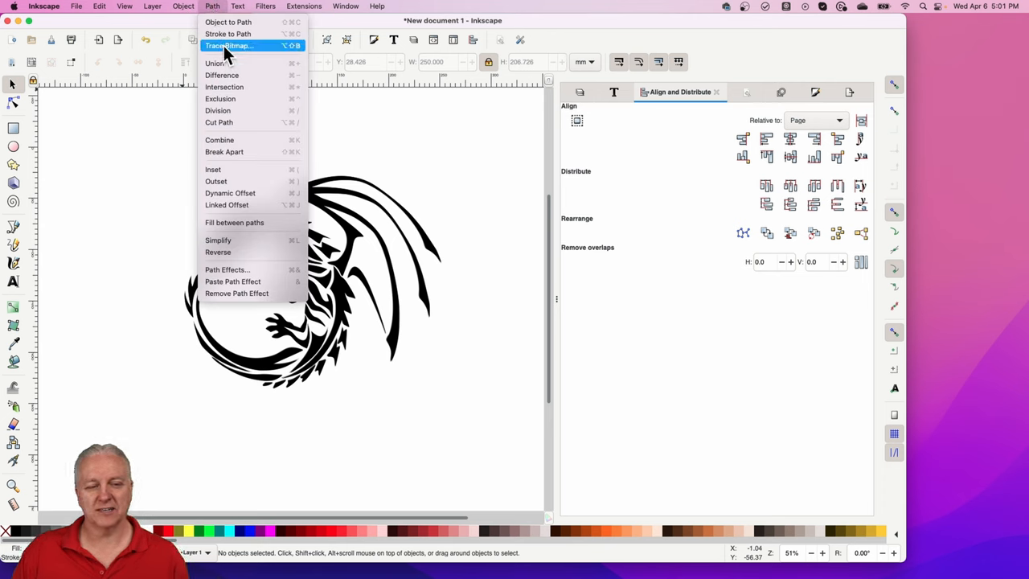
pyautogui.click(229, 45)
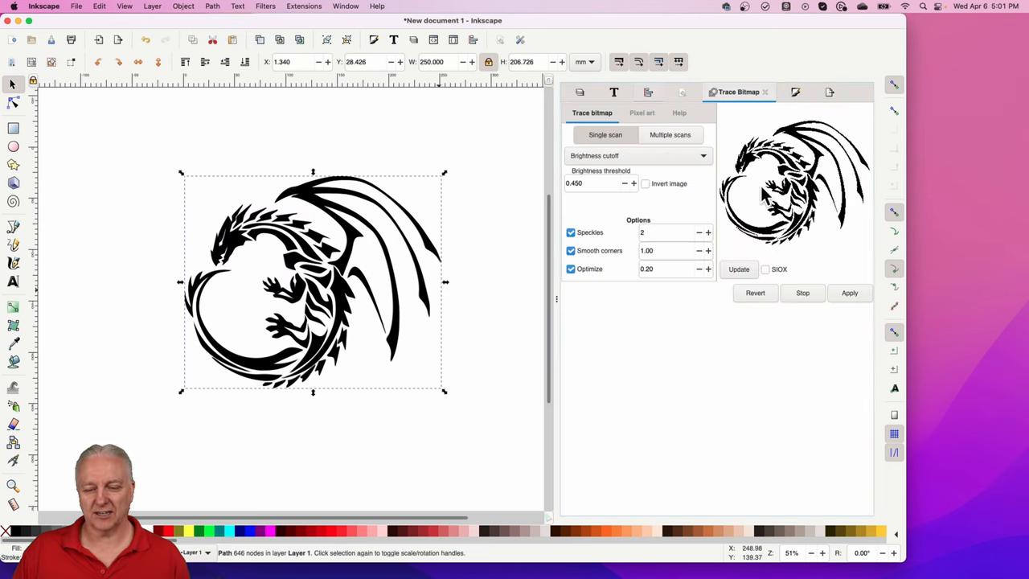
pyautogui.click(849, 293)
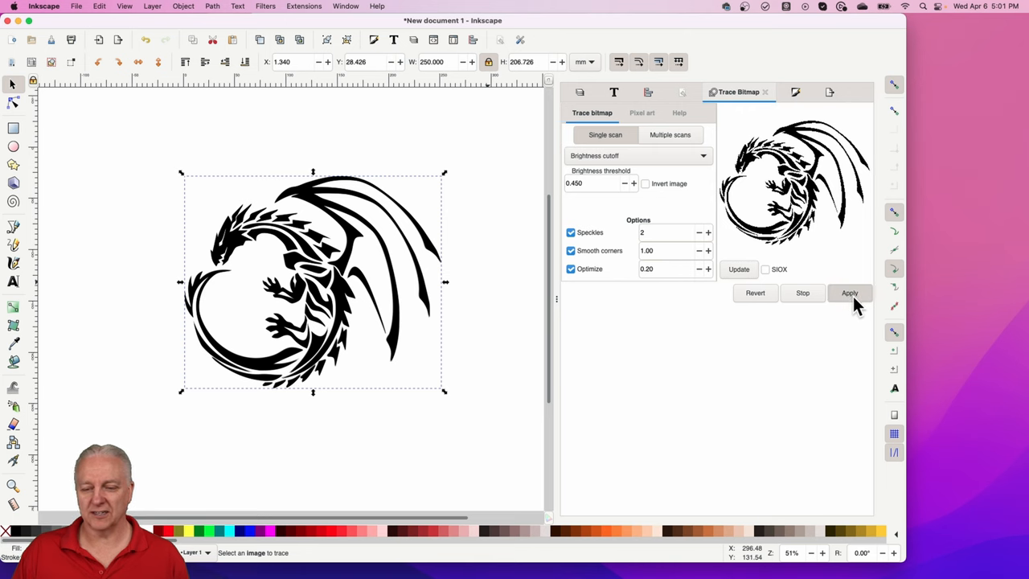
pyautogui.click(849, 293)
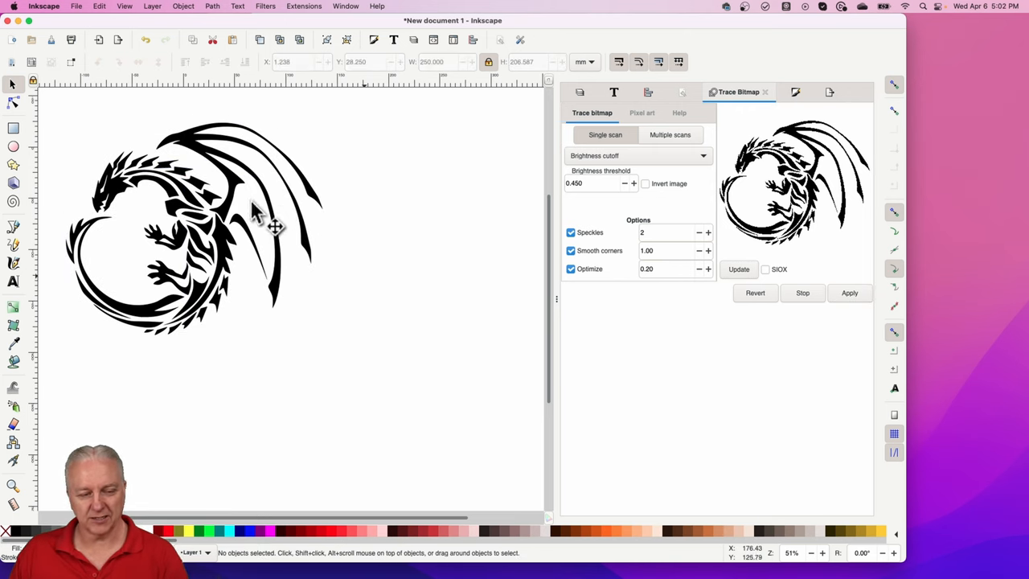
# Step: Move the traced dragon path aside to check the result against the original image
pyautogui.moveTo(241, 217); pyautogui.dragTo(330, 298)
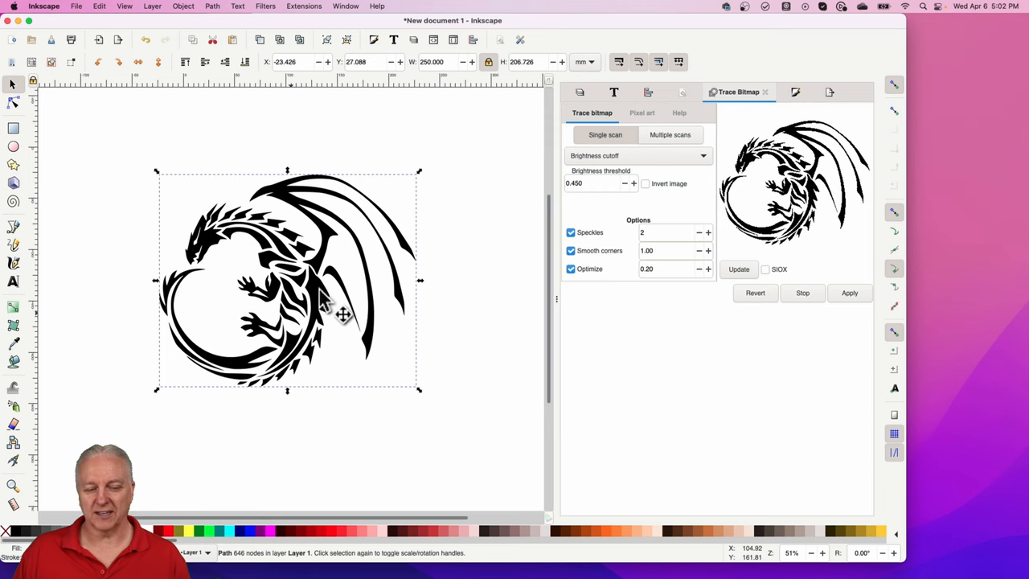
pyautogui.moveTo(422, 199)
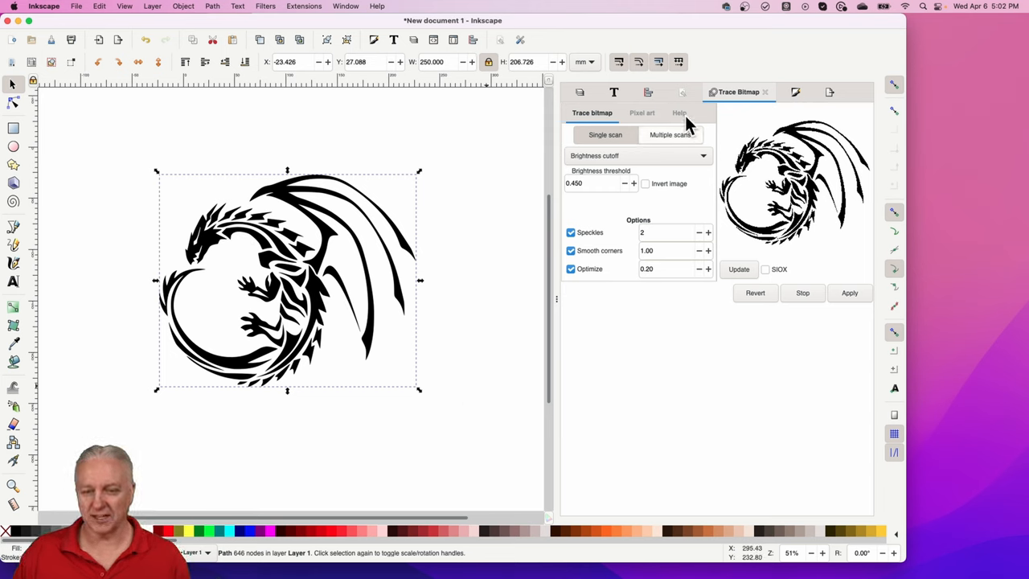
pyautogui.click(648, 92)
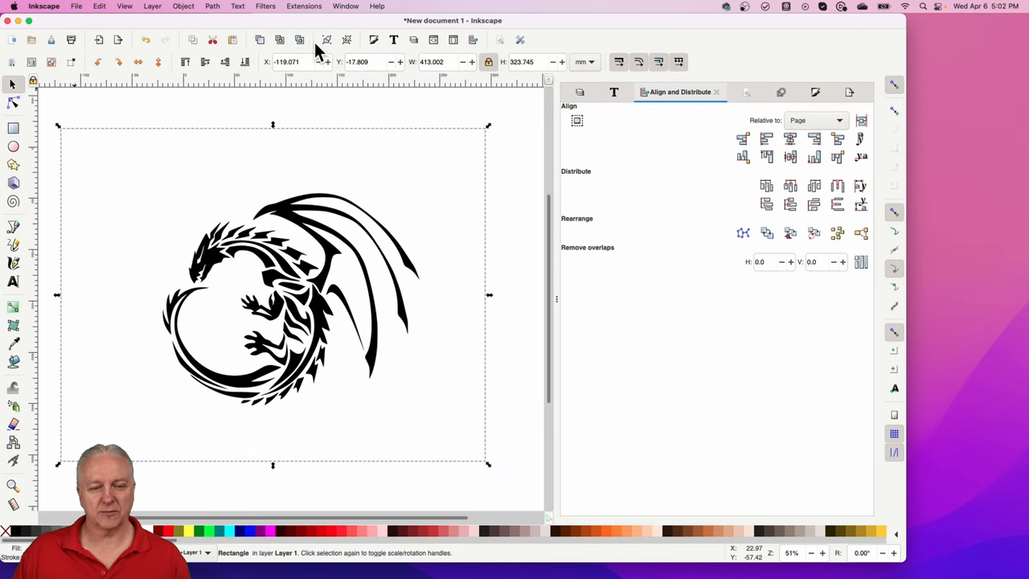
# Step: Set the reference rectangle's width to 300 mm
pyautogui.click(434, 61)
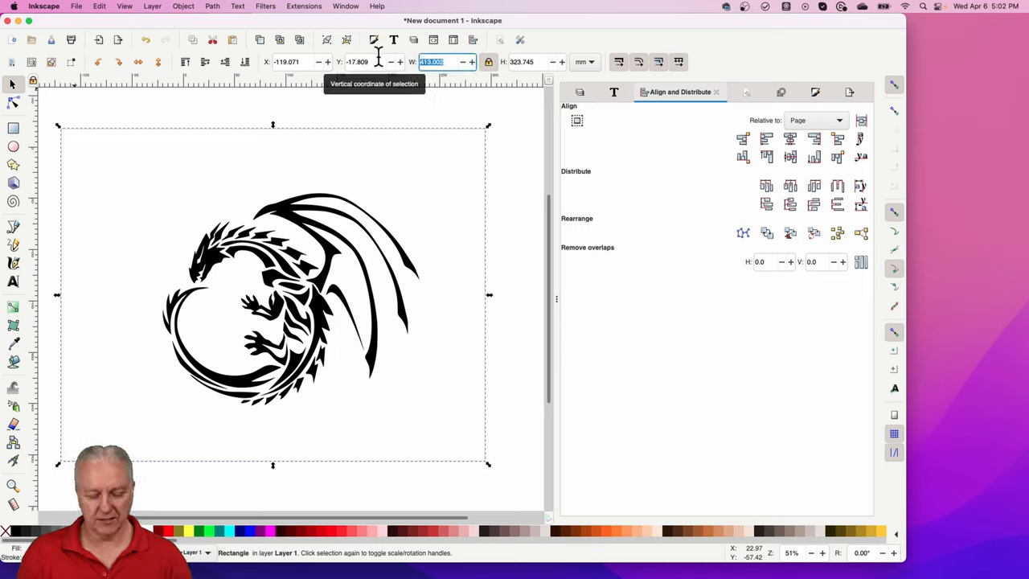
pyautogui.write('300')
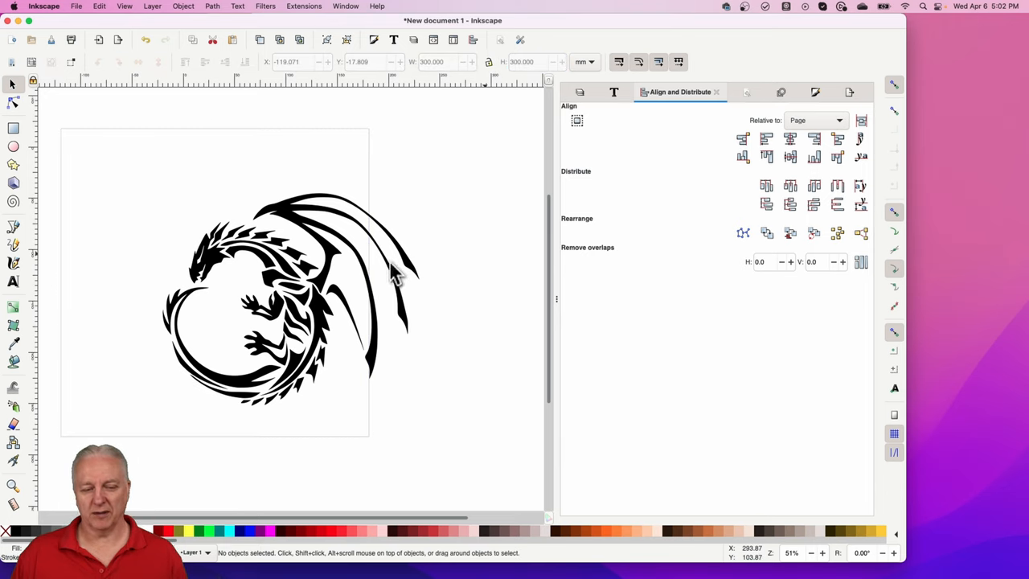
pyautogui.moveTo(357, 136)
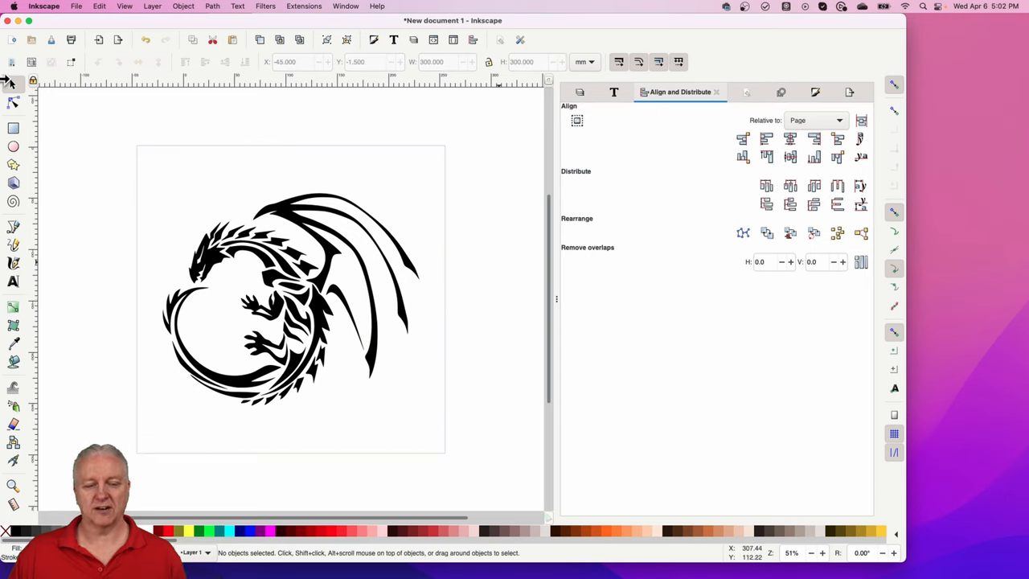
pyautogui.moveTo(456, 373)
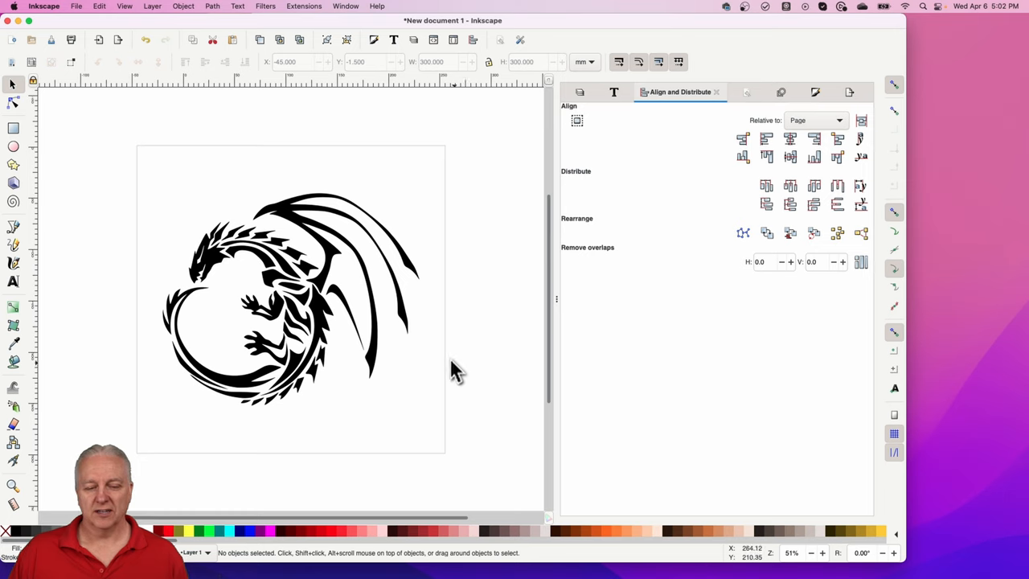
pyautogui.moveTo(457, 361)
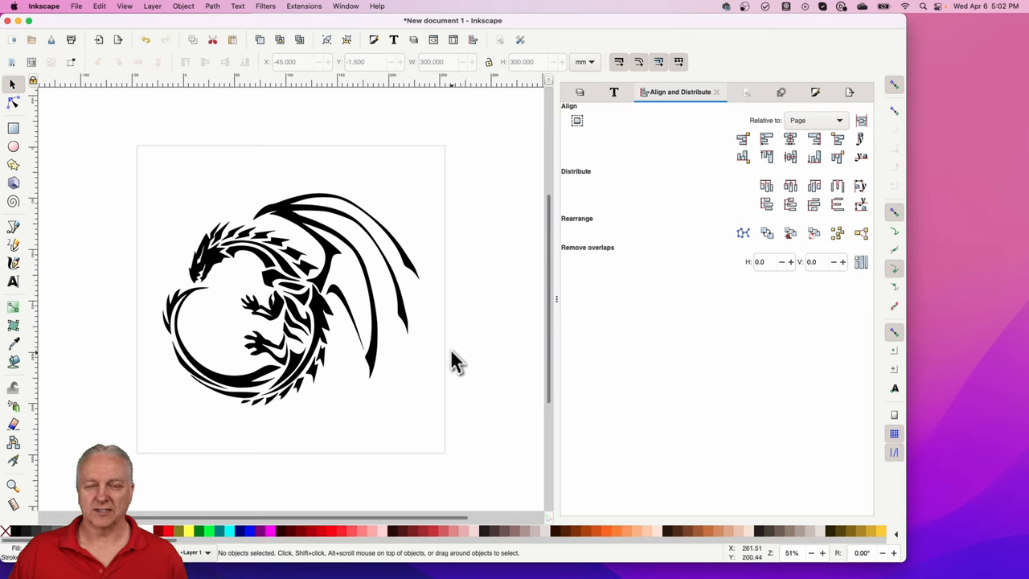
pyautogui.moveTo(470, 308)
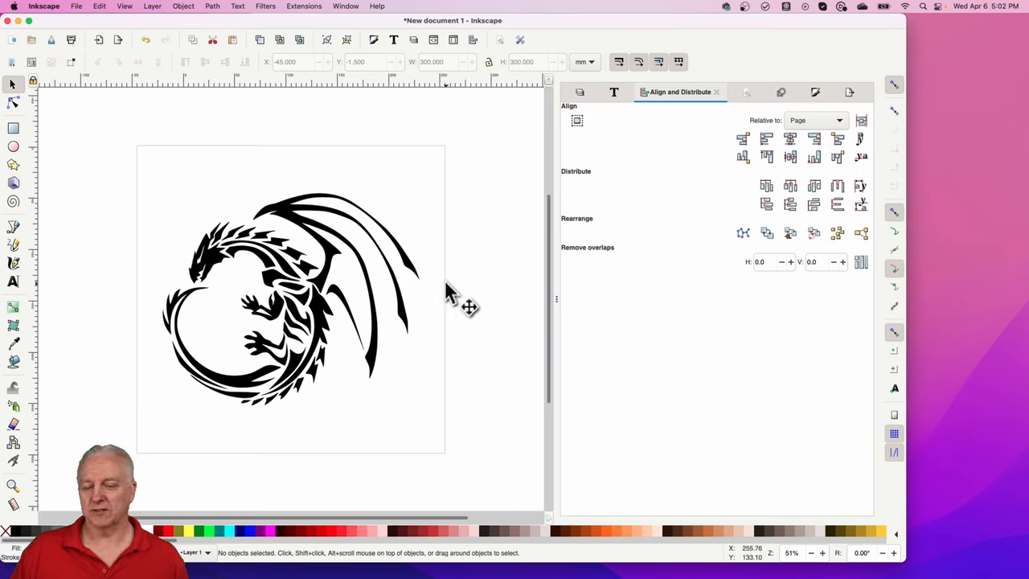
pyautogui.moveTo(463, 276)
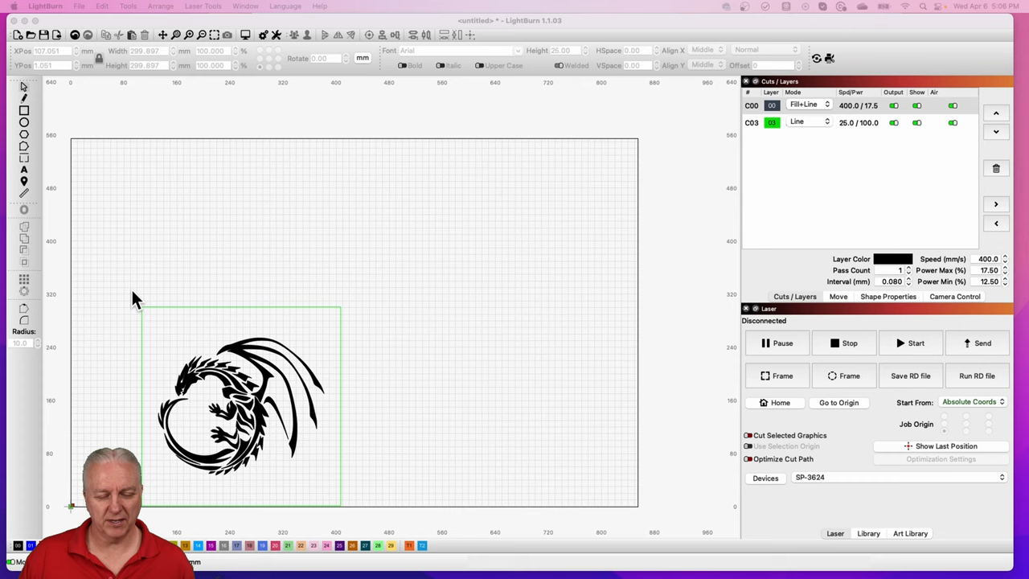
pyautogui.moveTo(119, 293)
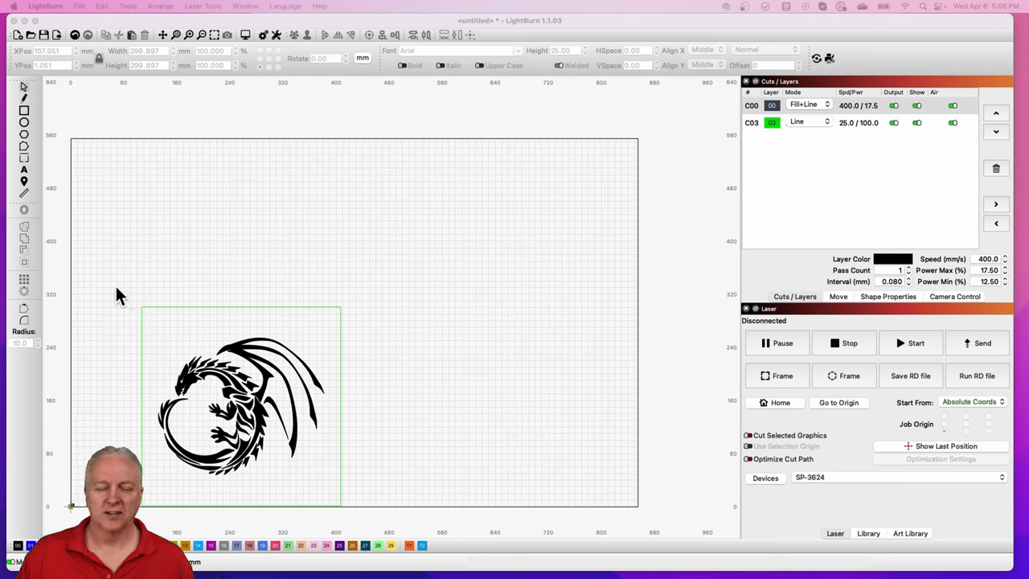
pyautogui.moveTo(147, 303)
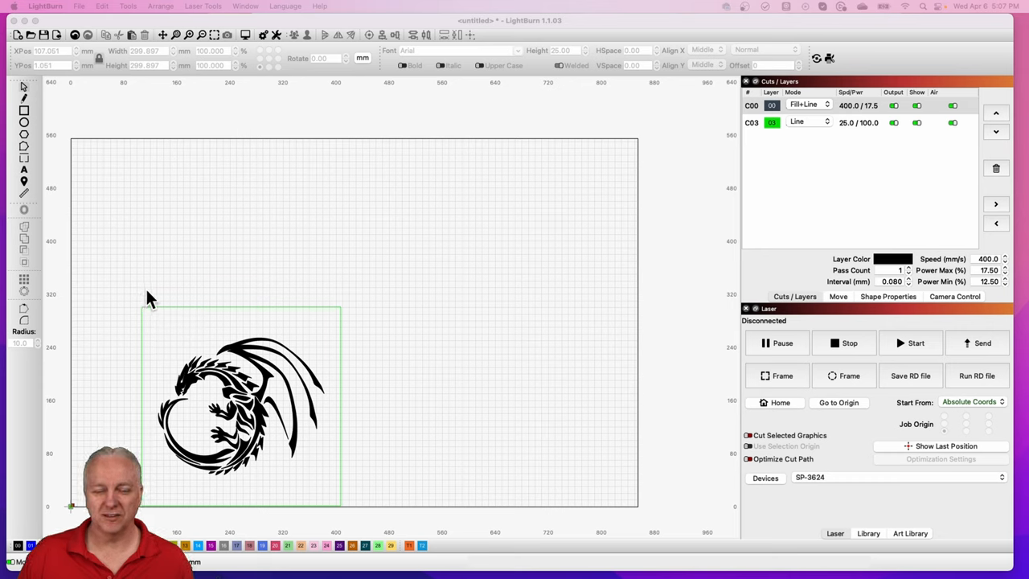
pyautogui.moveTo(120, 297)
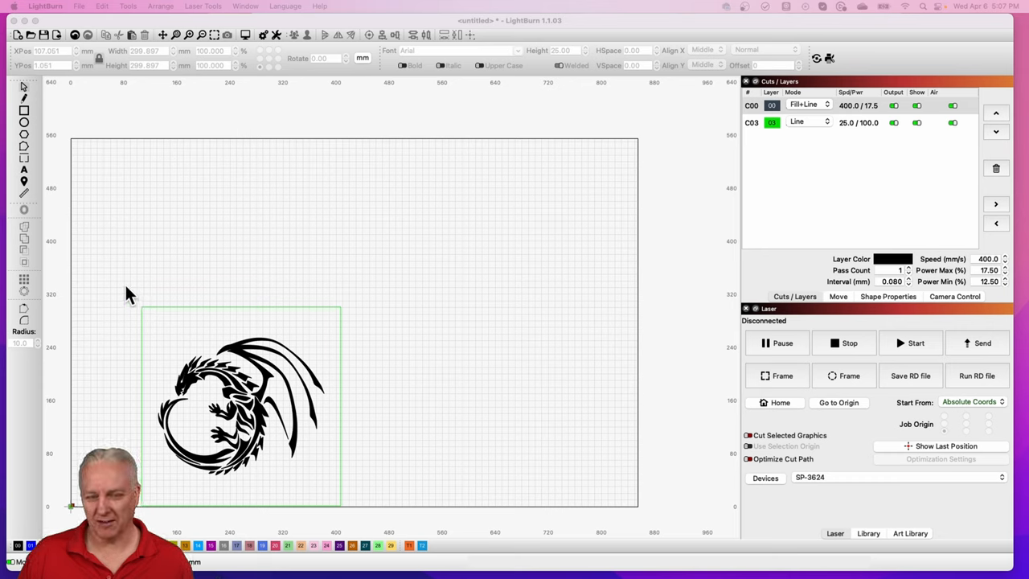
pyautogui.moveTo(119, 338)
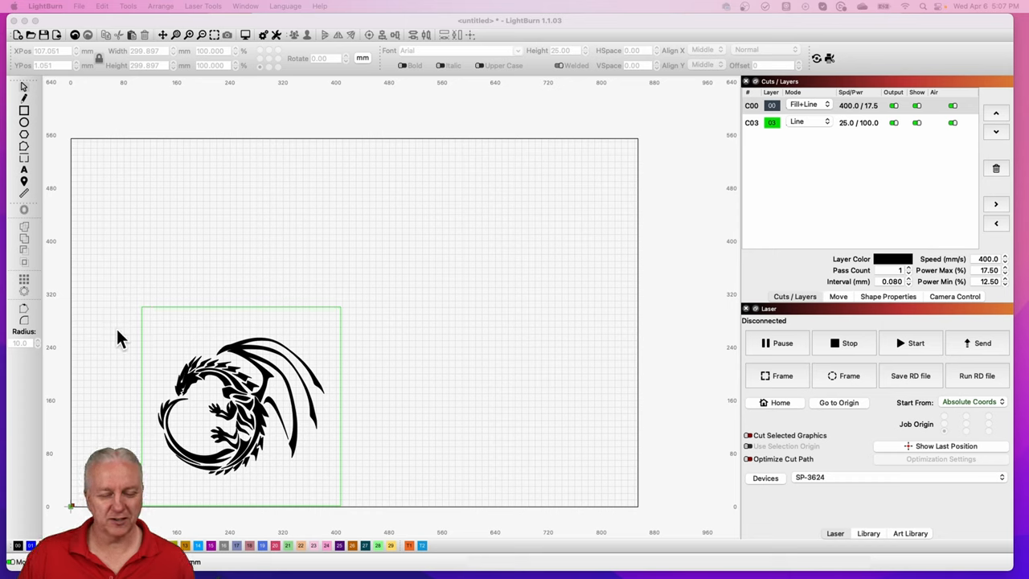
pyautogui.moveTo(183, 282)
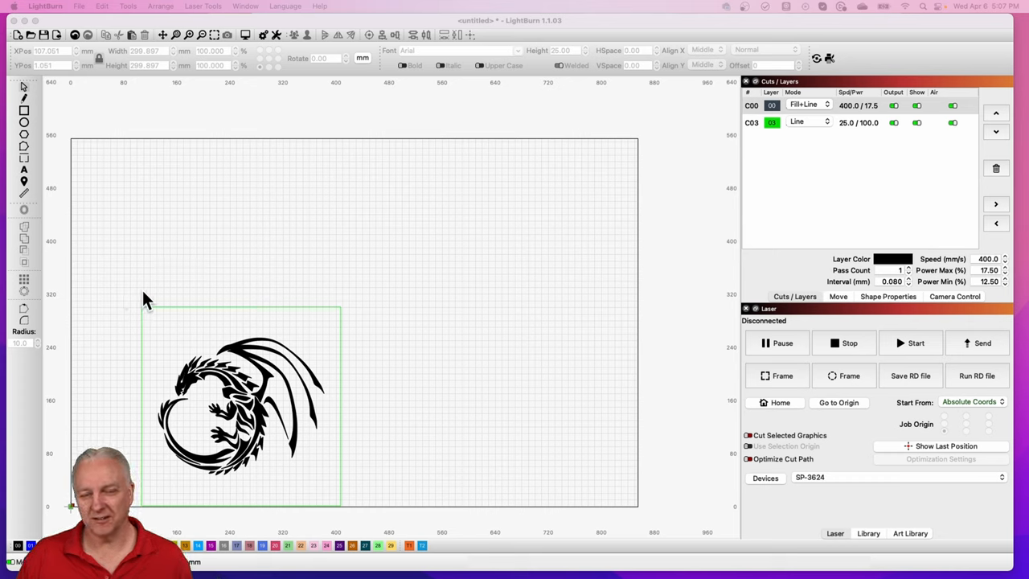
pyautogui.moveTo(143, 293)
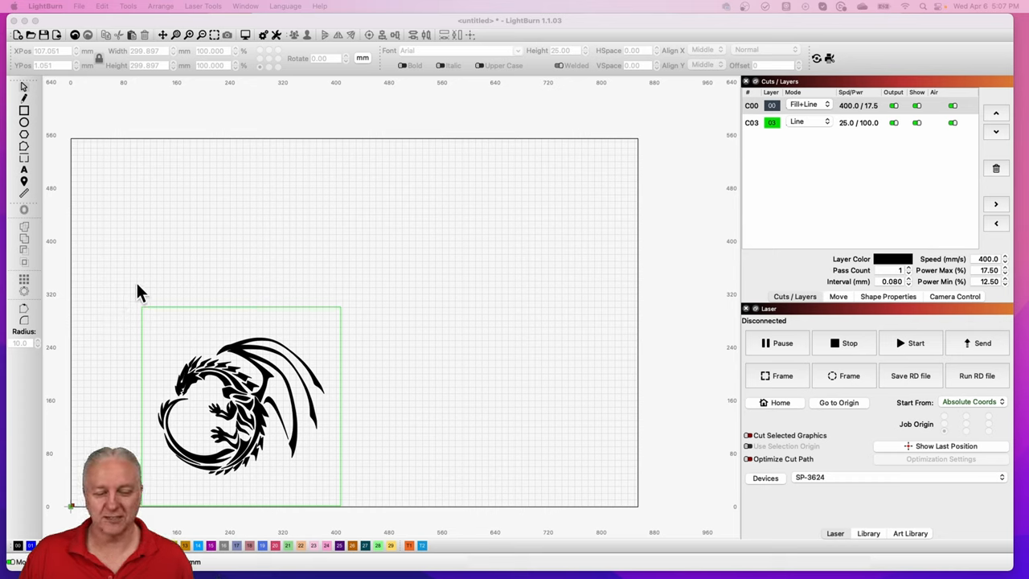
pyautogui.moveTo(116, 292)
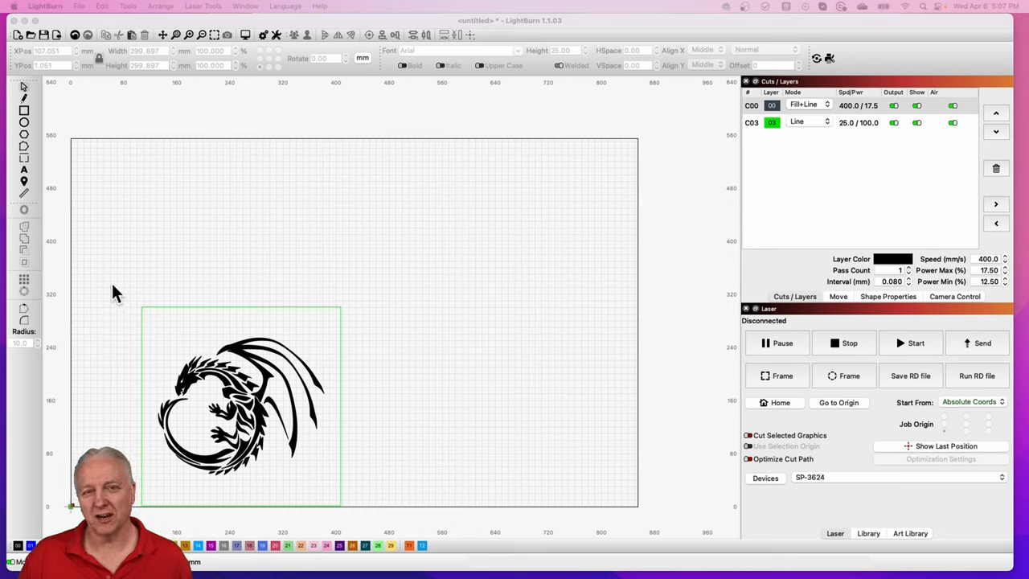
pyautogui.moveTo(383, 360)
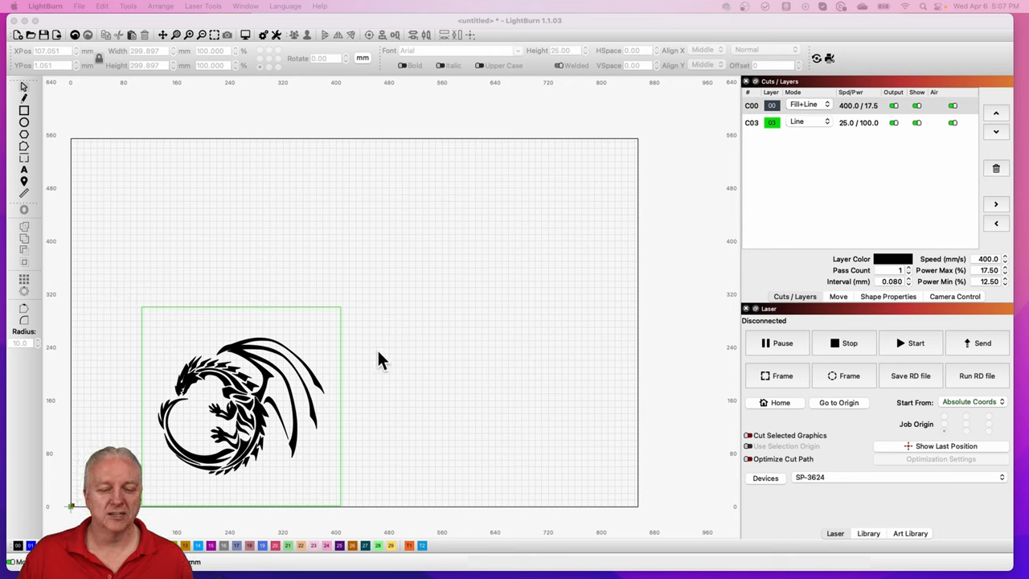
pyautogui.moveTo(265, 425)
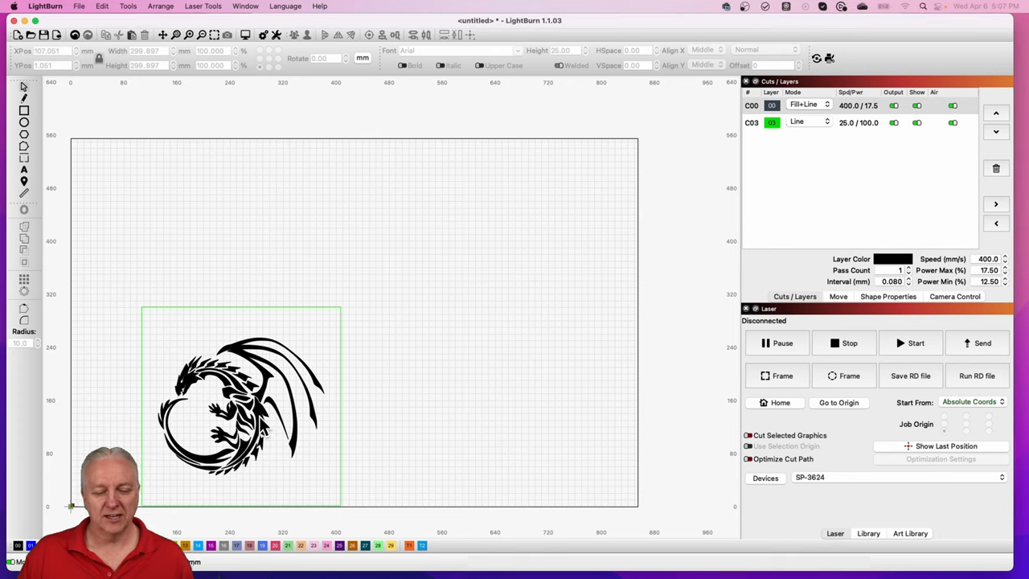
# Step: Select the dragon and choose its black fill layer C00 in Cuts/Layers
pyautogui.click(241, 402)
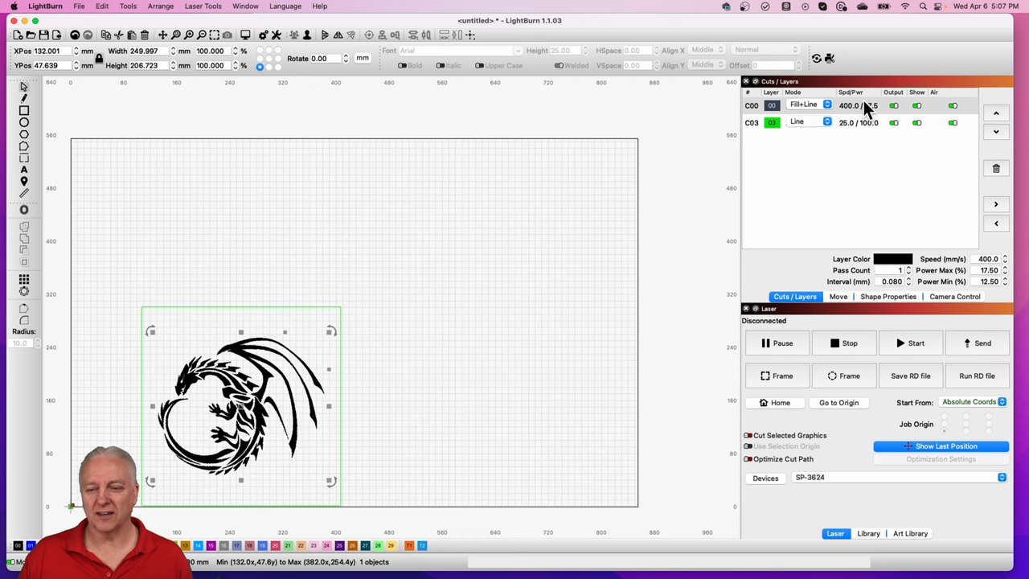
pyautogui.click(804, 106)
pyautogui.write('20')
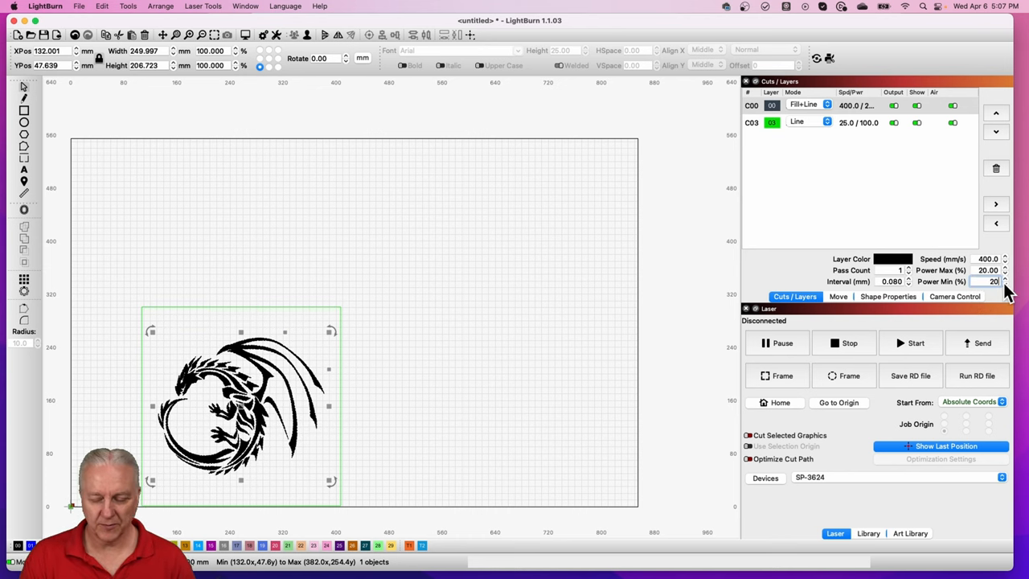
pyautogui.moveTo(470, 437)
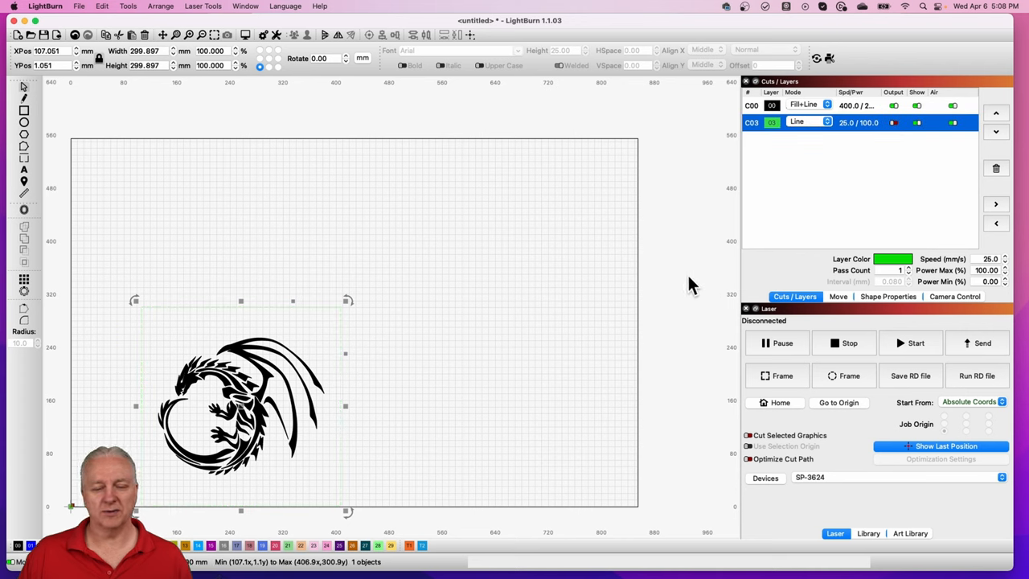
pyautogui.moveTo(418, 395)
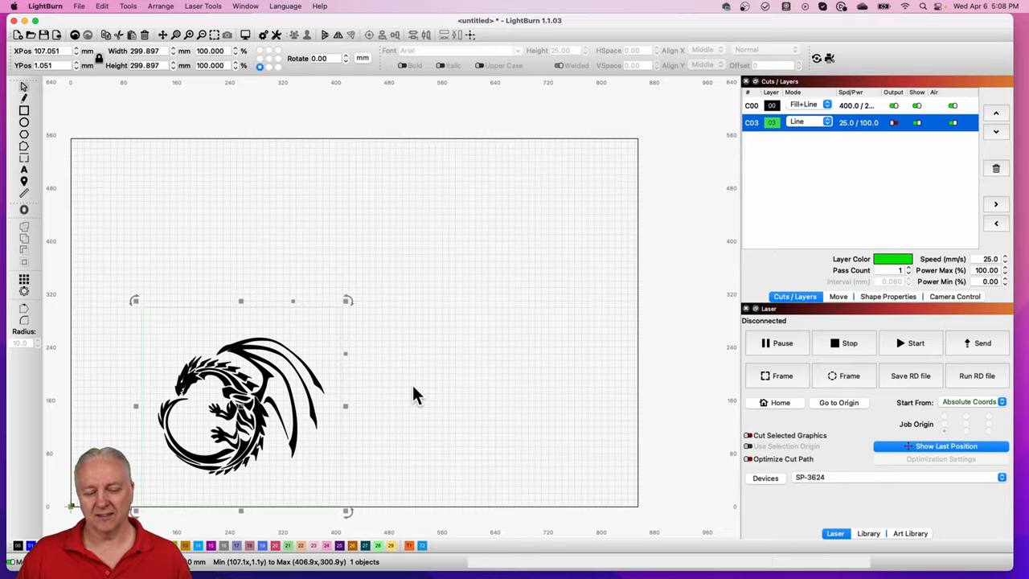